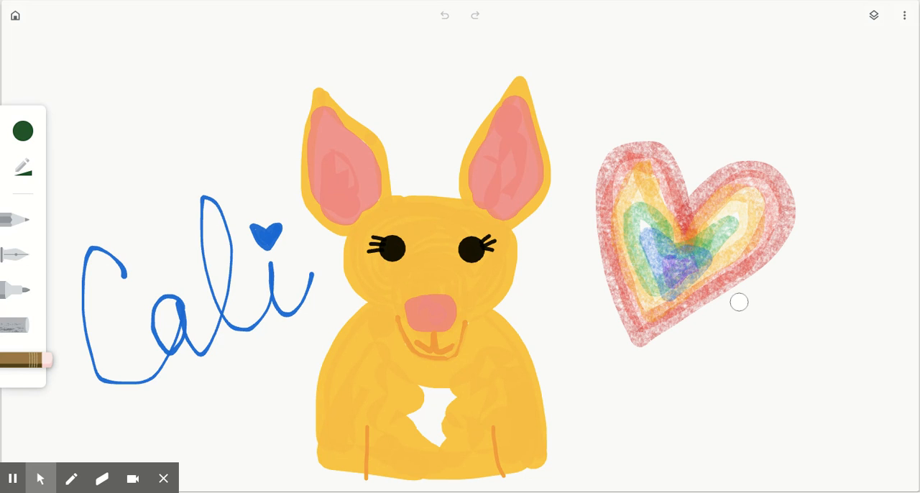
mouse_move(811, 382)
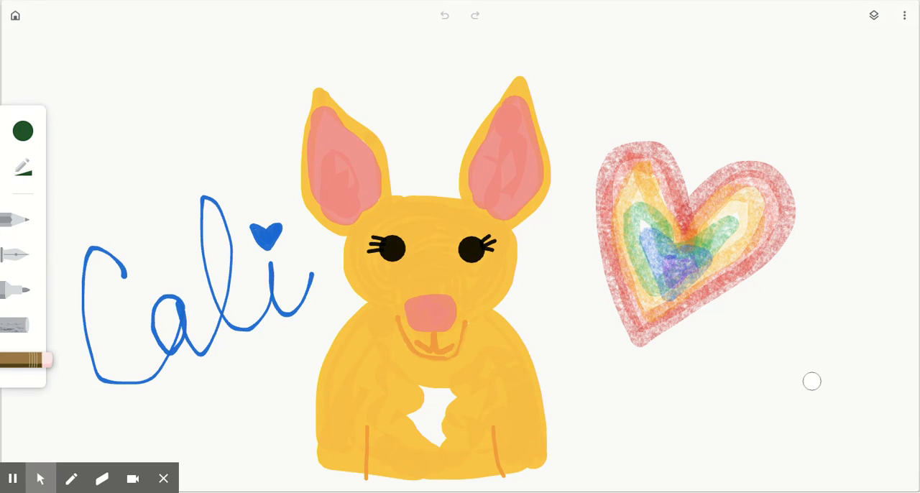
mouse_move(502, 359)
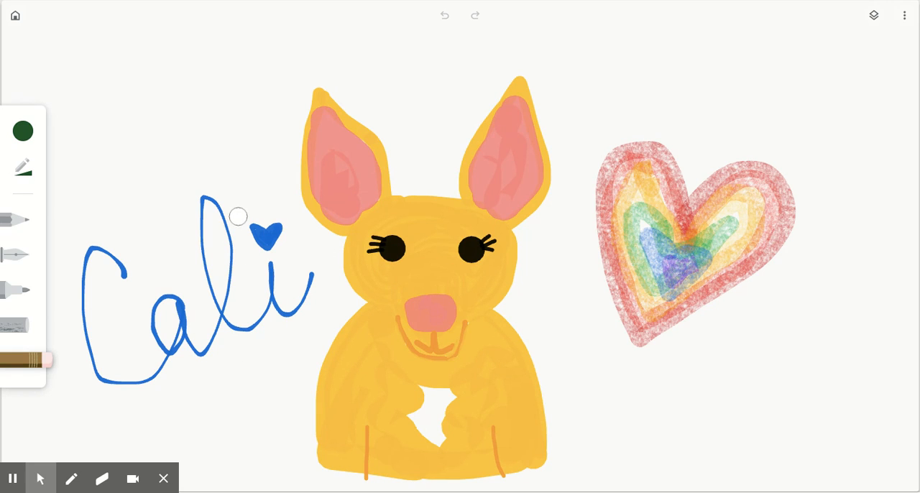
mouse_move(30, 29)
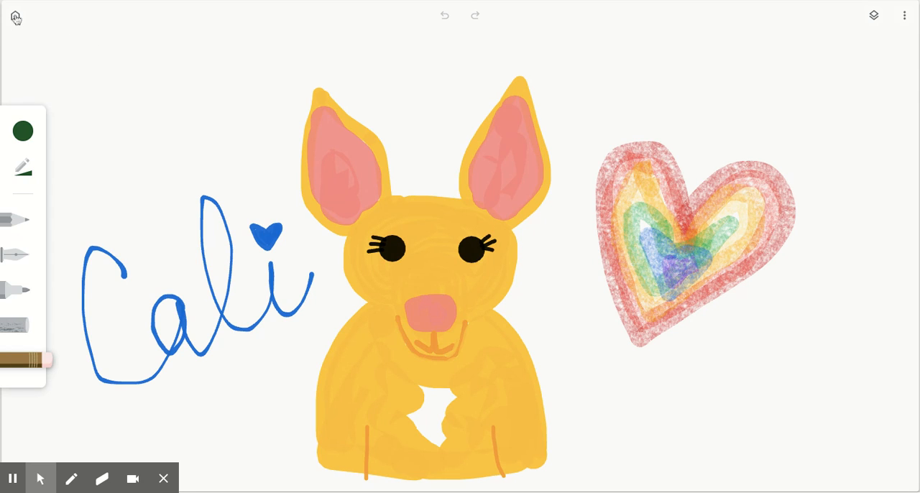
- Return to the Chrome Canvas gallery of saved drawings
left_click(16, 17)
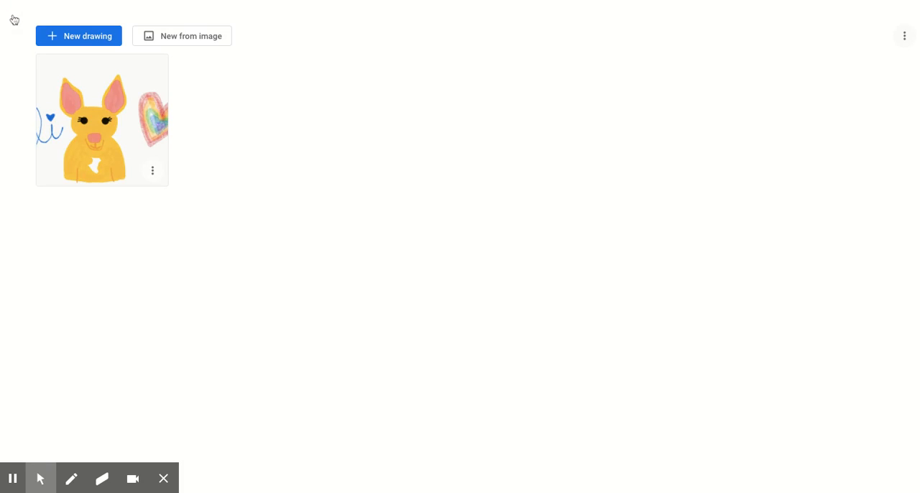
mouse_move(129, 141)
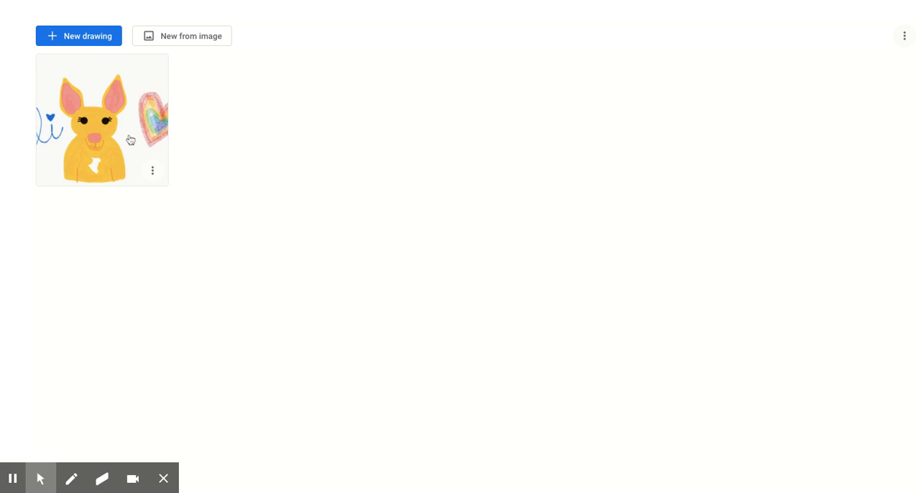
mouse_move(224, 203)
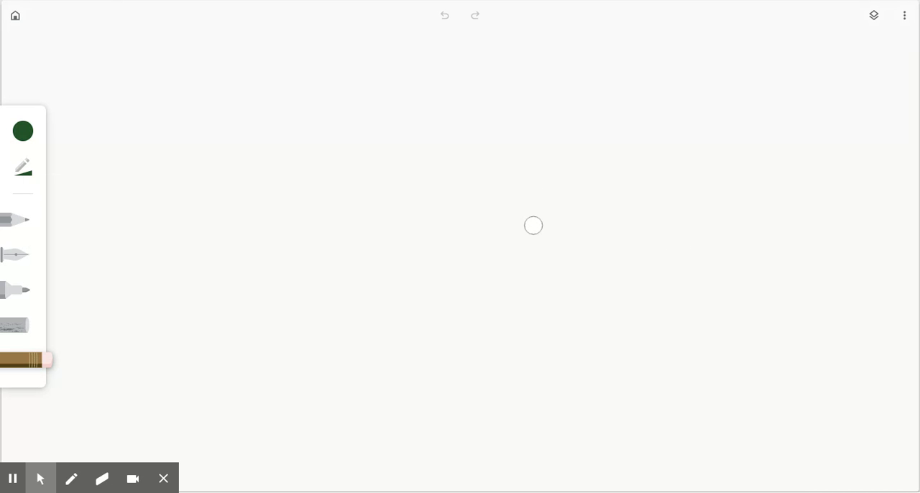
mouse_move(533, 230)
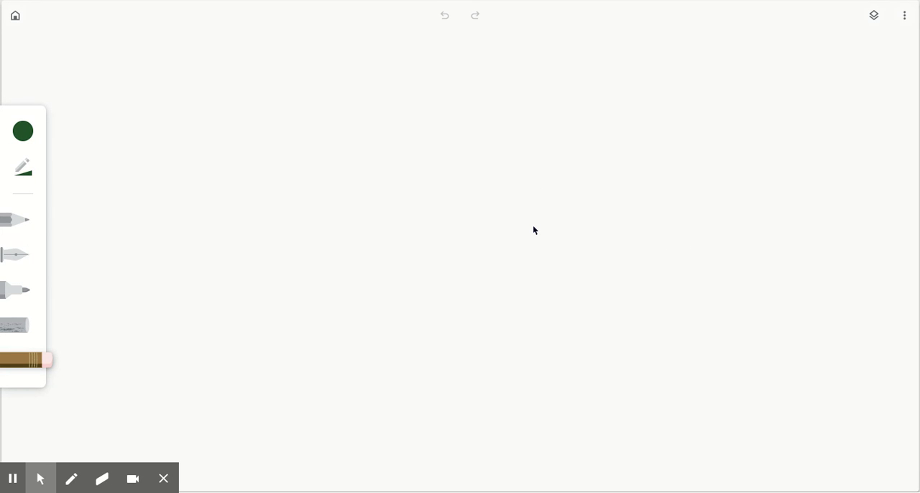
mouse_move(20, 351)
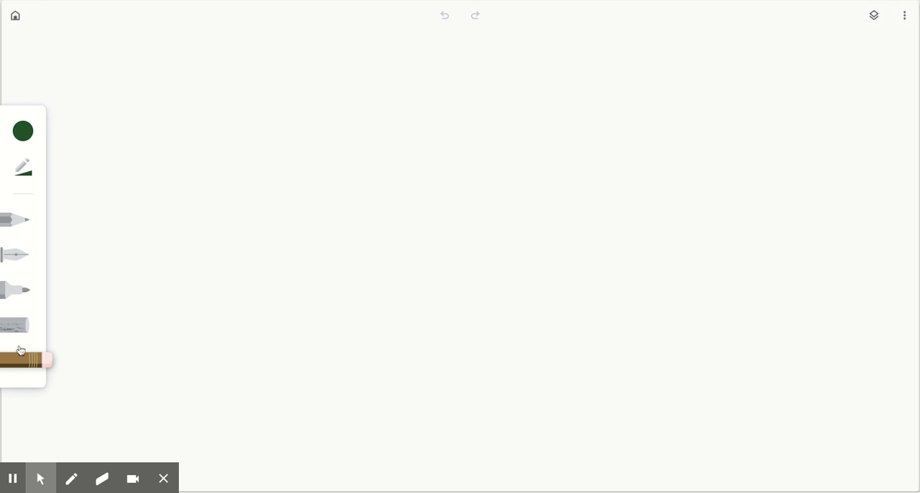
mouse_move(20, 332)
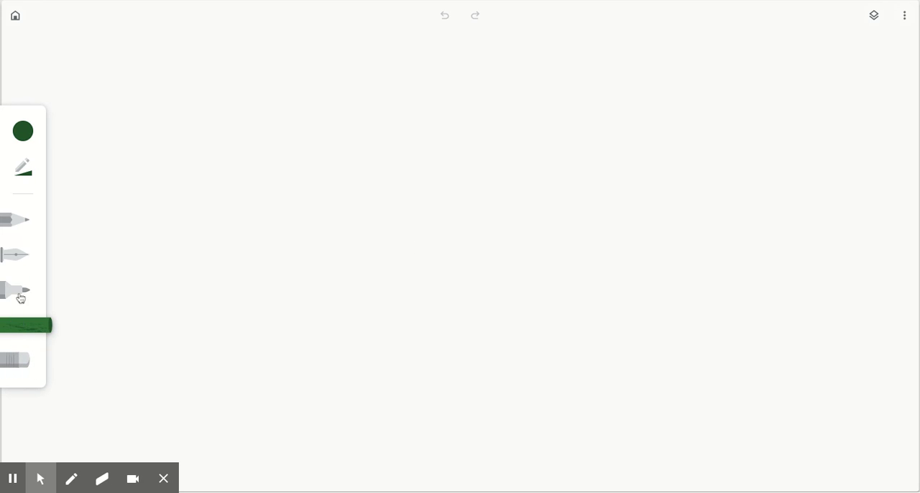
- Select the pencil brush after trying the pen, keeping the dark green colour
left_click(17, 254)
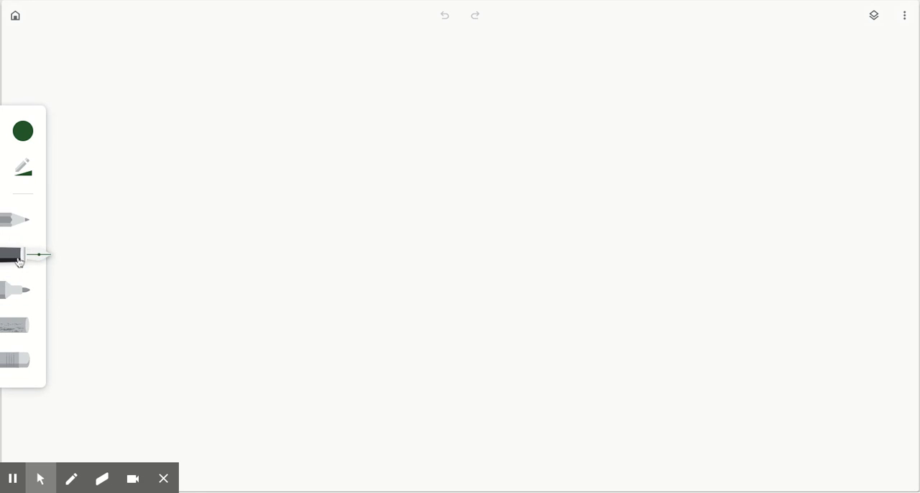
left_click(17, 218)
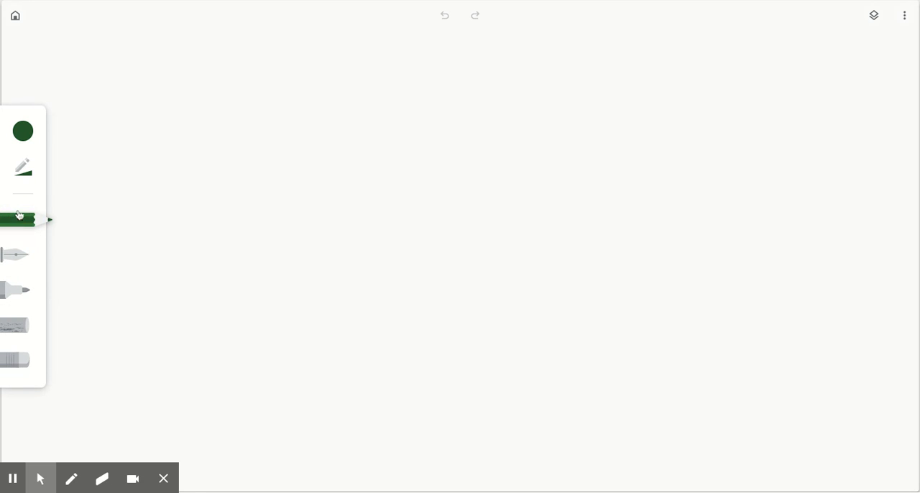
- Open the pencil's Size and Opacity settings panel
left_click(23, 219)
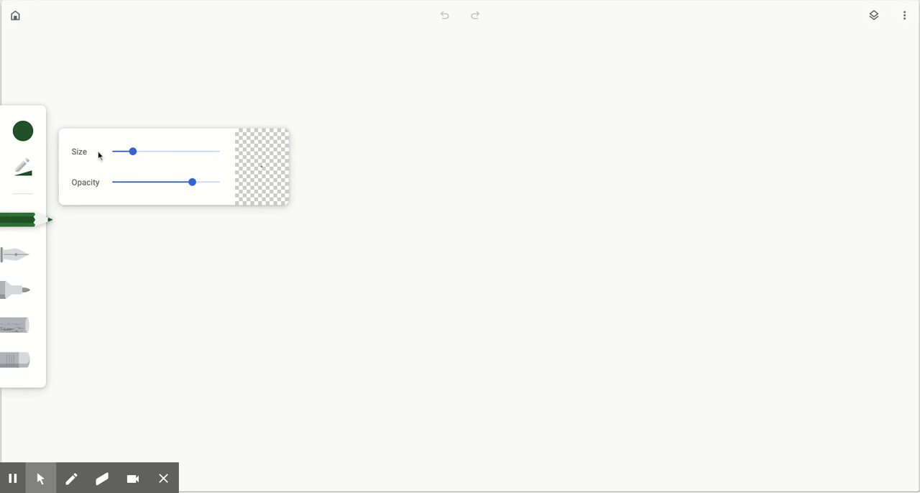
mouse_move(112, 190)
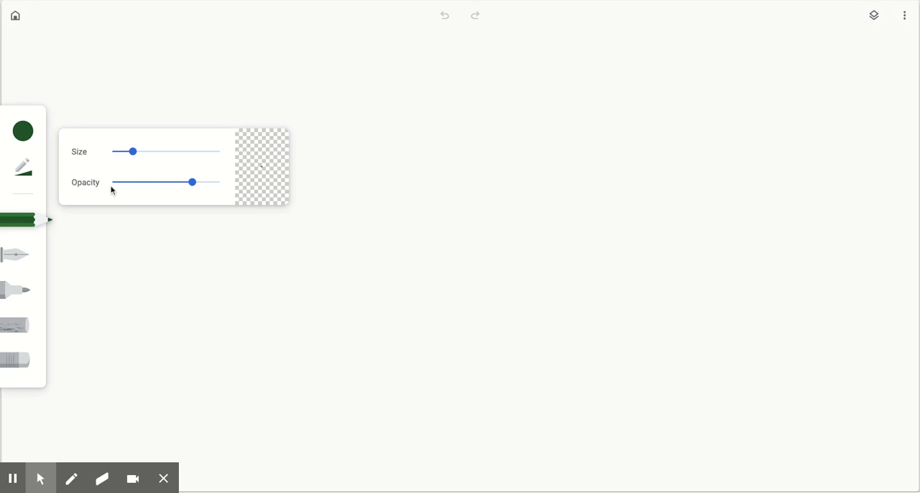
mouse_move(3, 350)
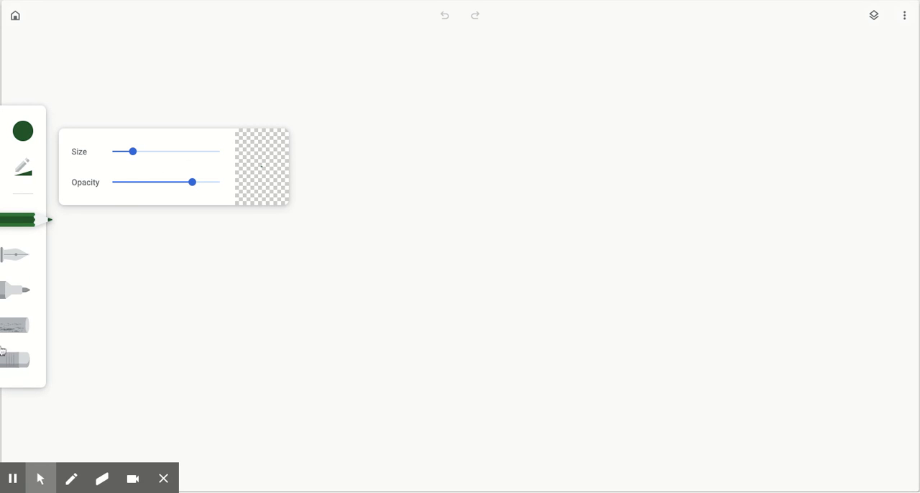
mouse_move(207, 187)
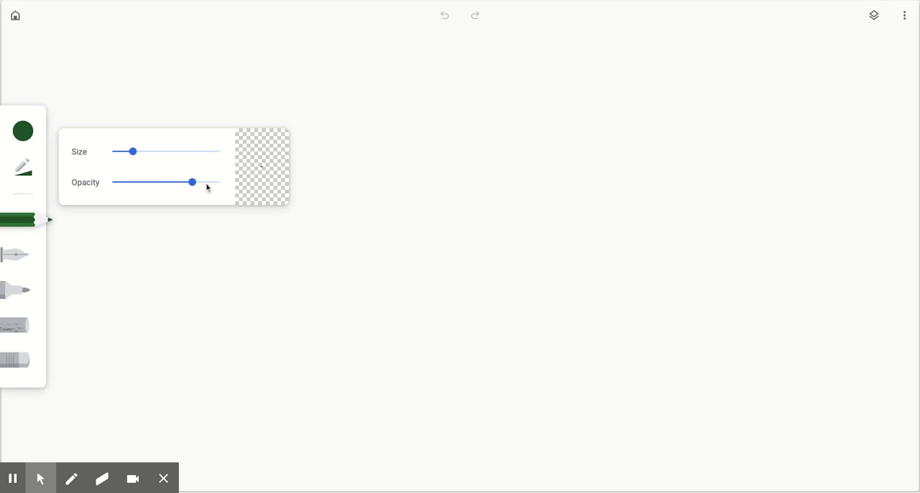
mouse_move(210, 192)
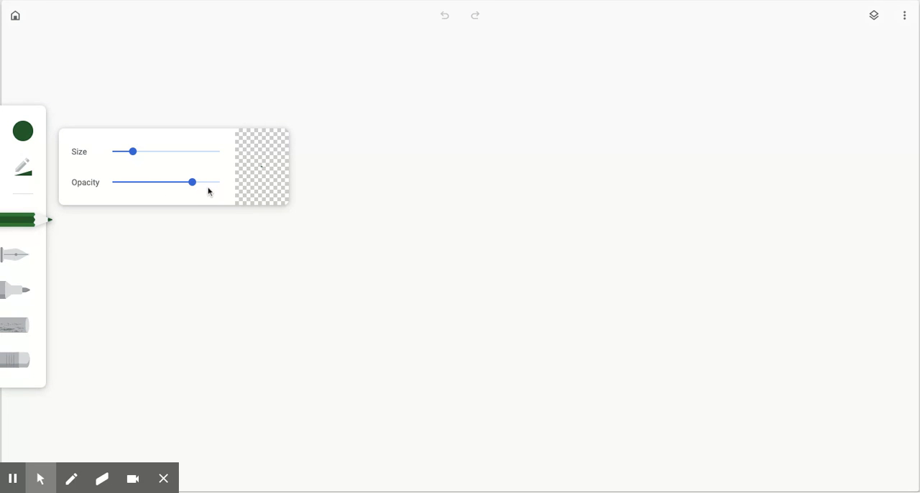
mouse_move(160, 190)
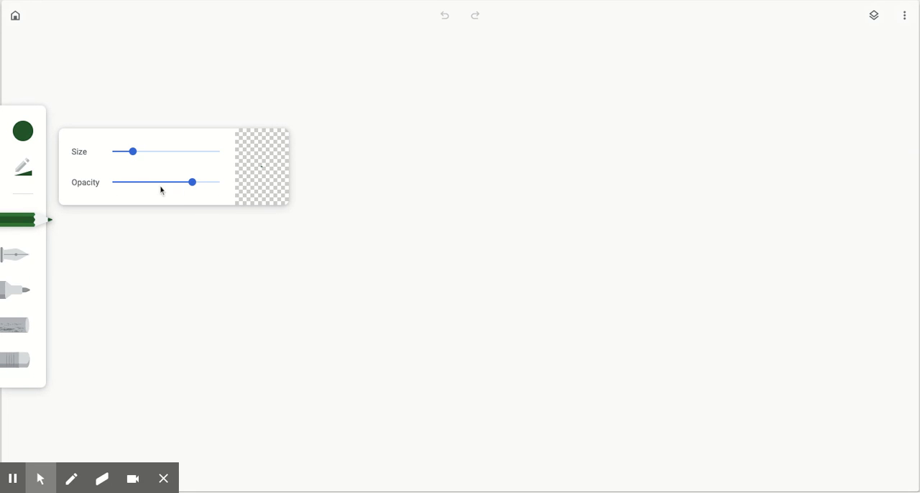
mouse_move(230, 187)
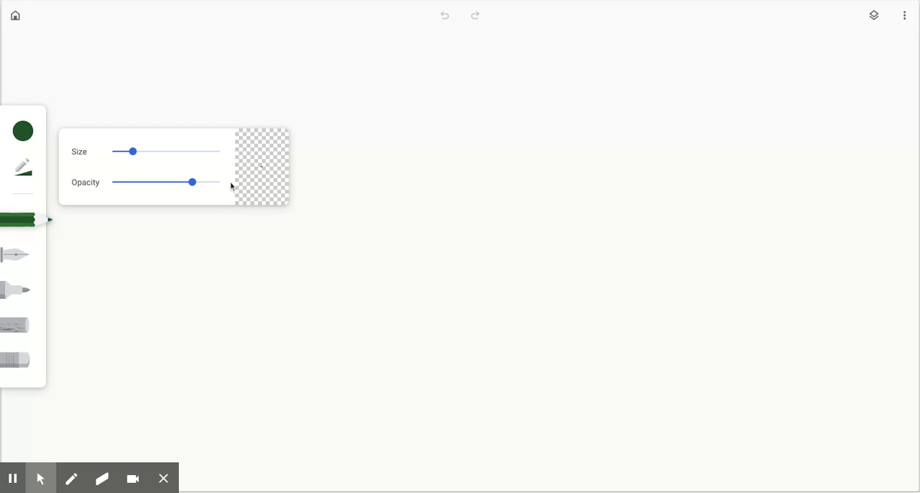
mouse_move(172, 190)
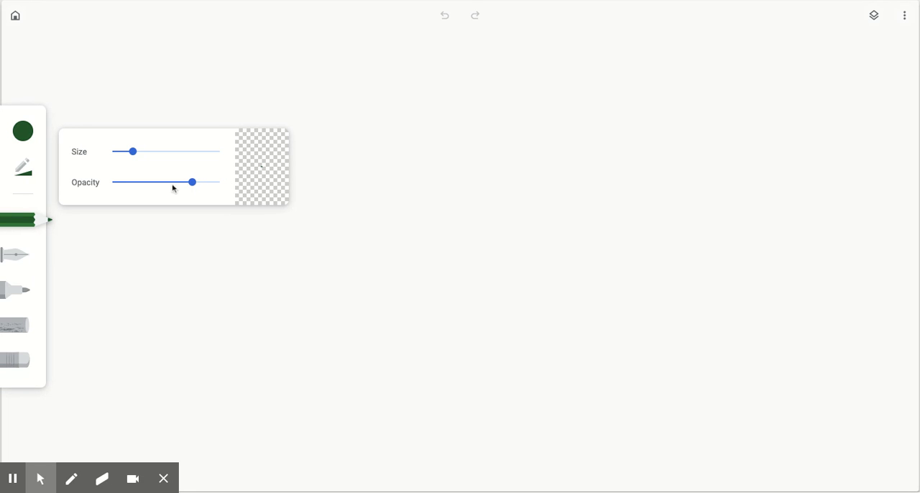
mouse_move(118, 186)
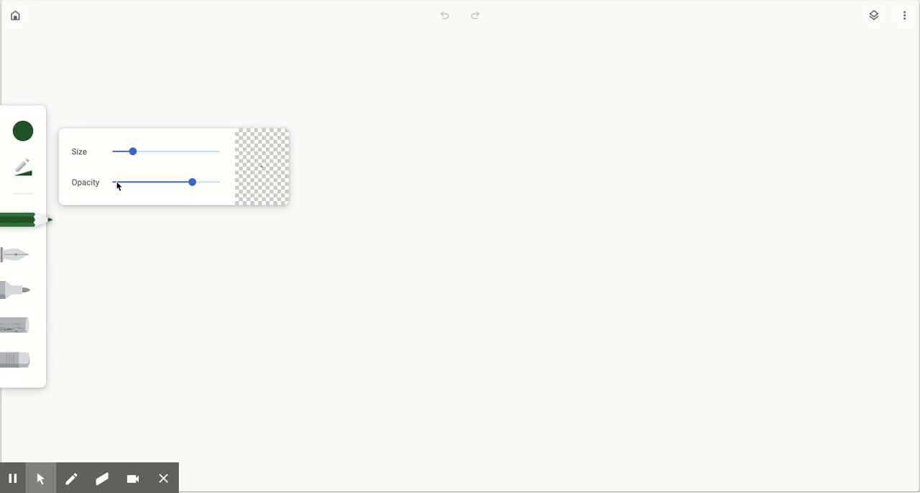
mouse_move(227, 192)
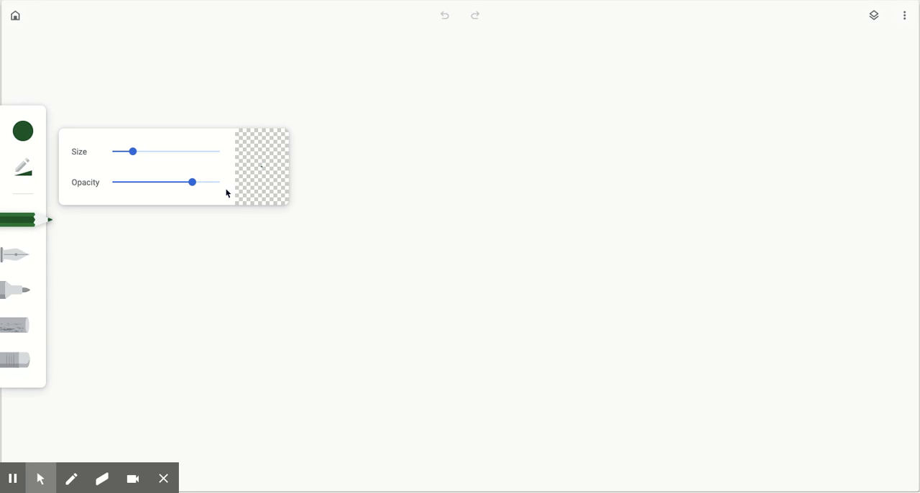
- Raise the pencil size slider up to its maximum of 100
left_click_drag(133, 153, 159, 152)
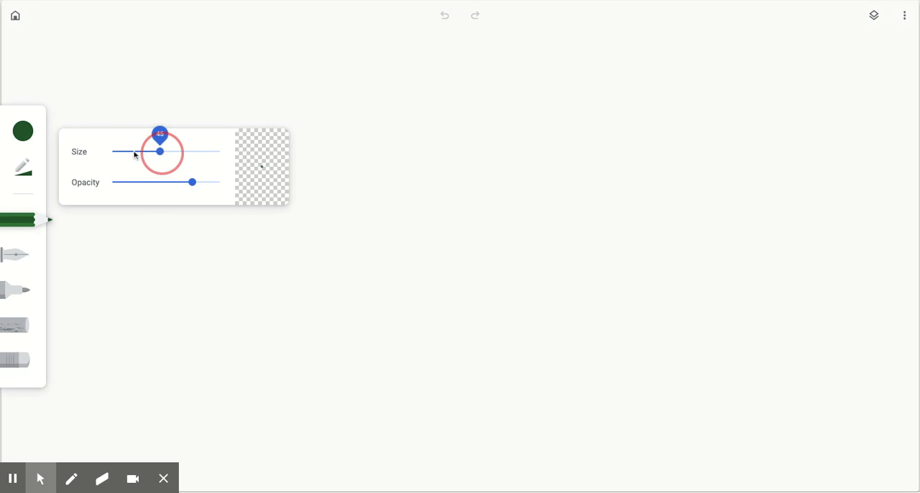
left_click_drag(158, 152, 219, 152)
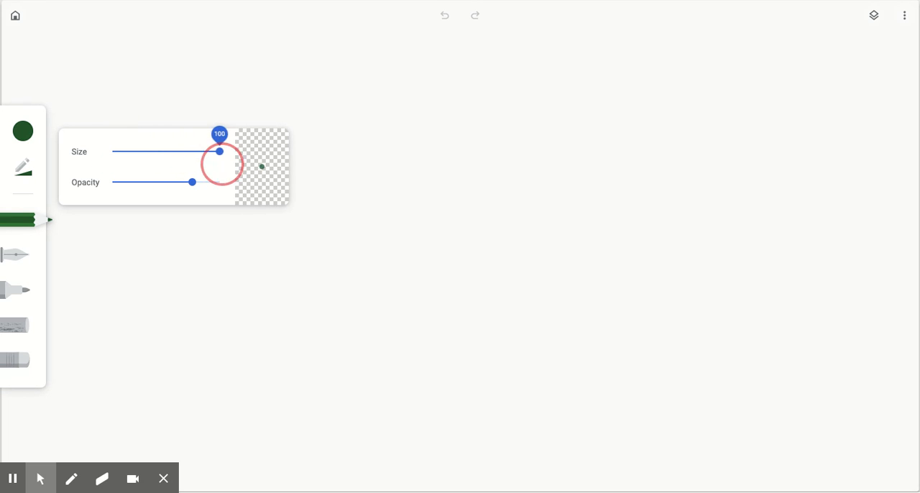
left_click_drag(218, 153, 168, 152)
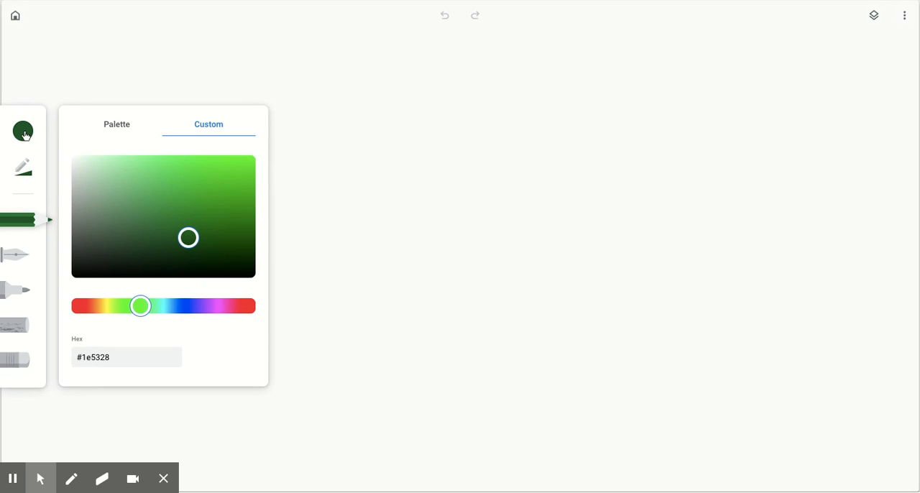
- Mix a bright, saturated yellow in the custom colour mixer as the drawing colour
left_click(117, 124)
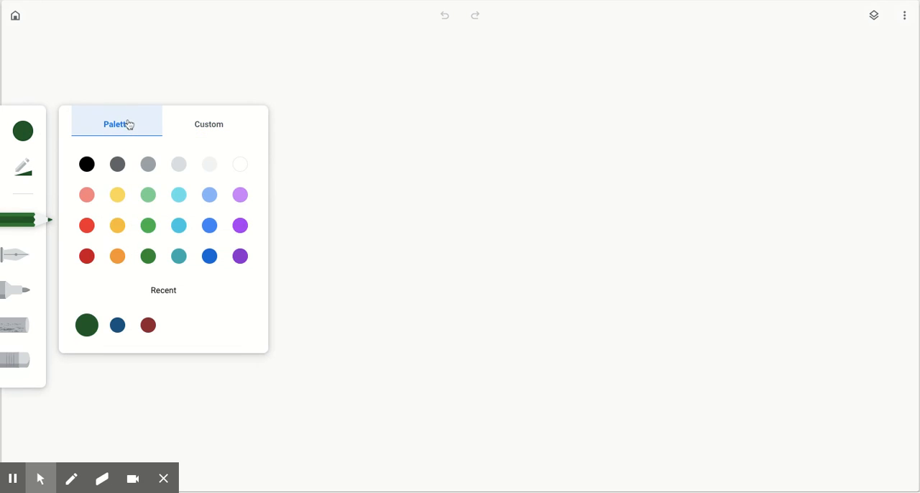
mouse_move(178, 194)
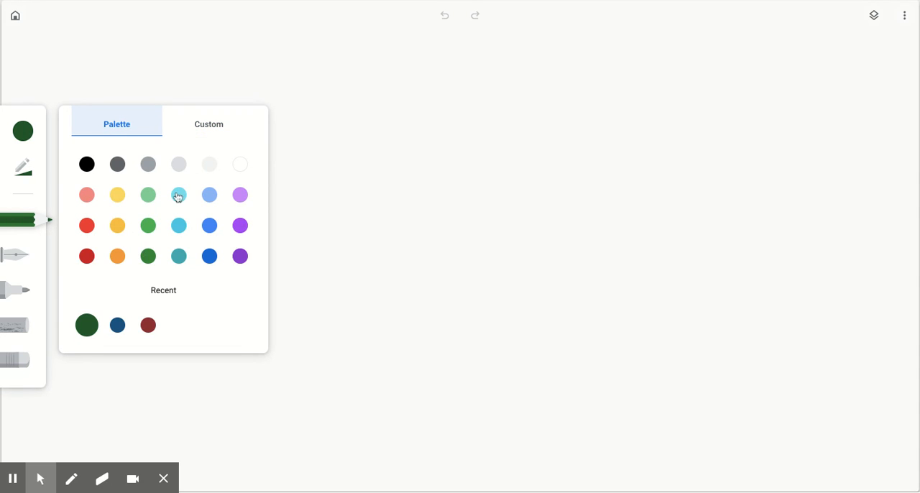
mouse_move(176, 247)
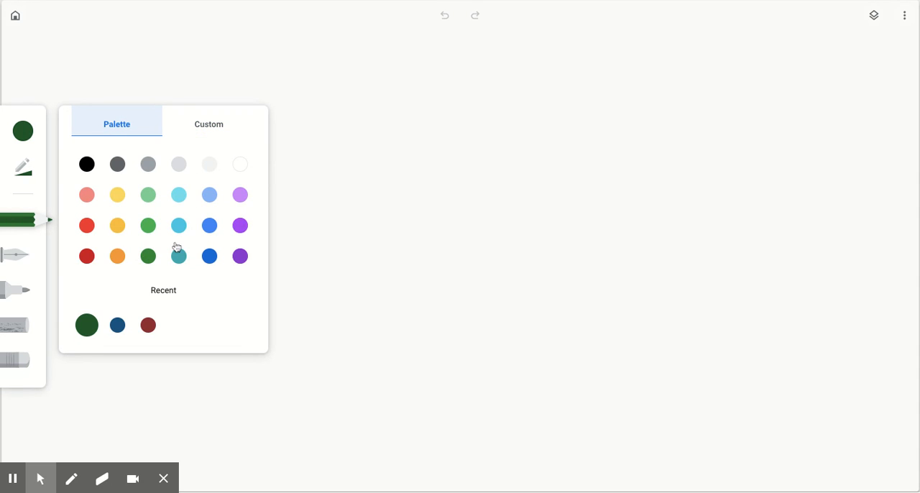
left_click(208, 123)
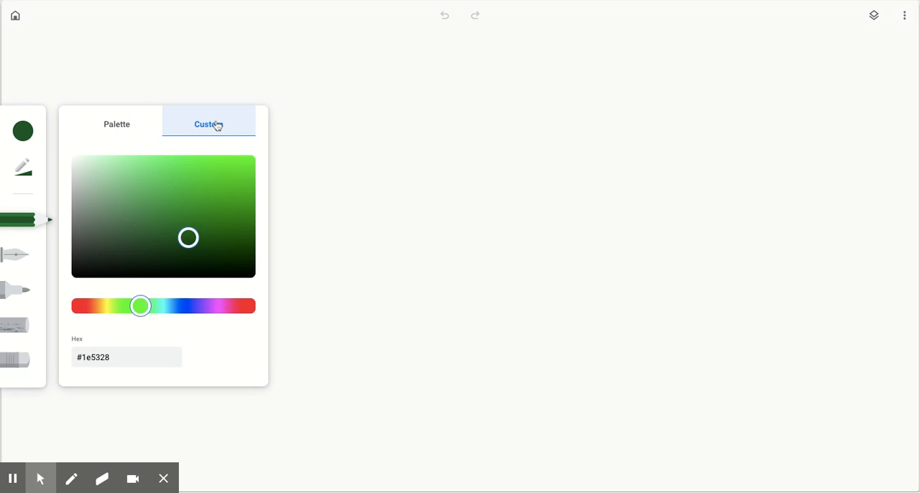
left_click_drag(141, 306, 192, 306)
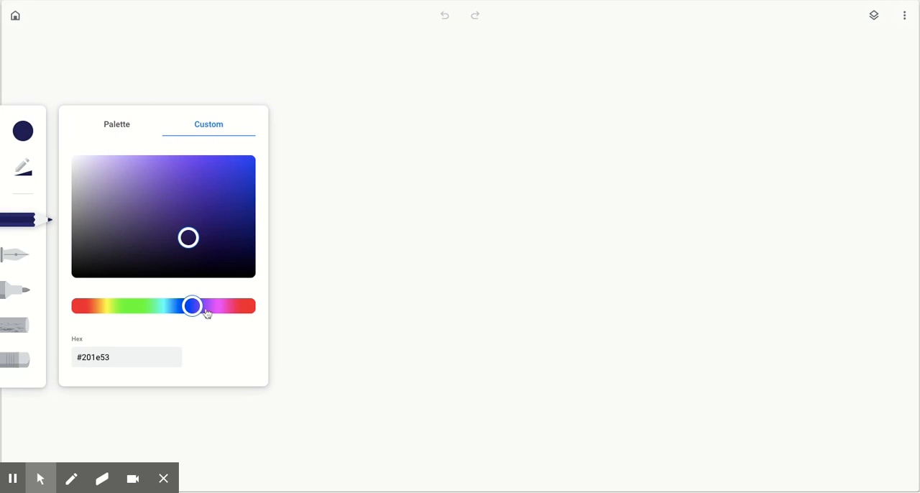
left_click_drag(192, 306, 184, 306)
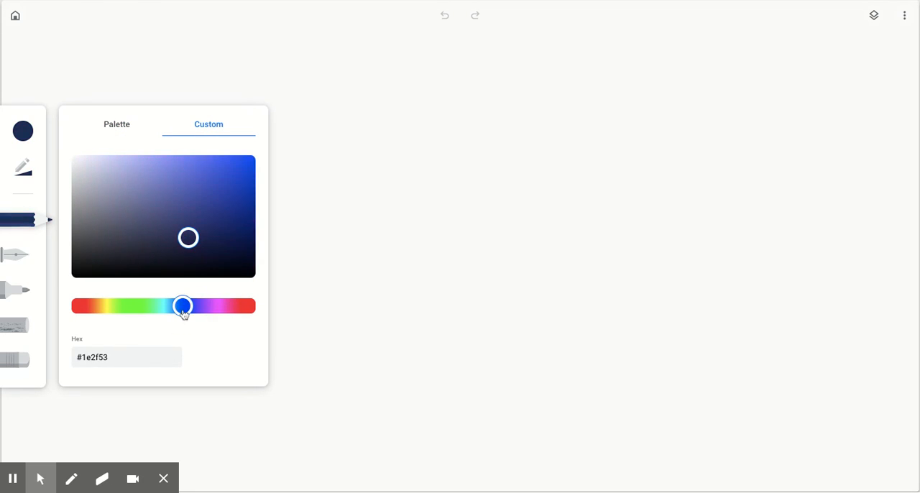
left_click_drag(184, 304, 108, 305)
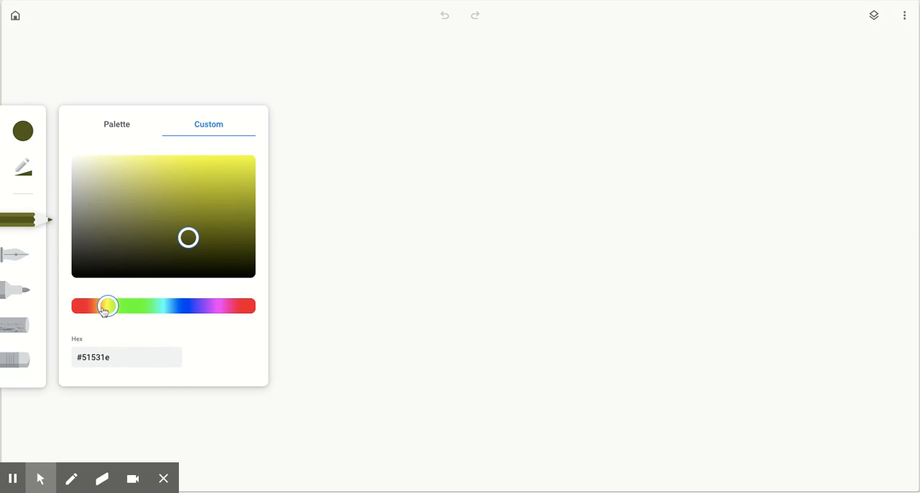
left_click_drag(108, 305, 97, 305)
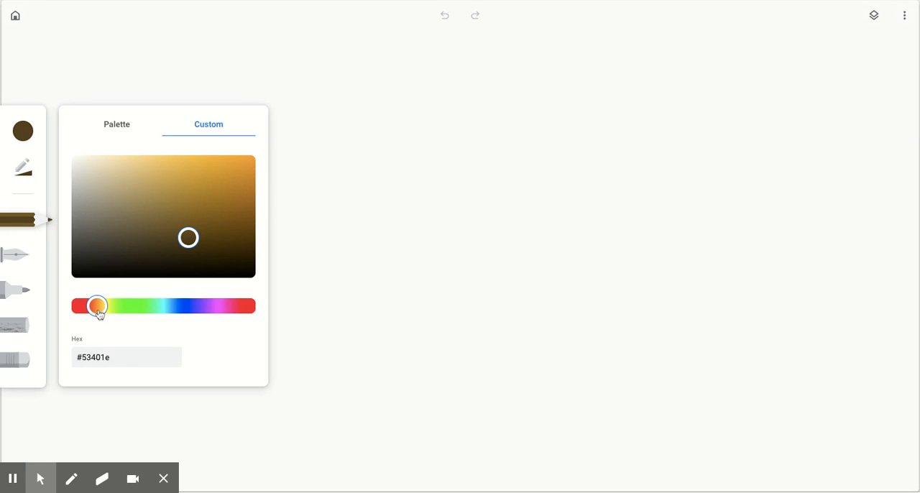
left_click_drag(98, 306, 121, 306)
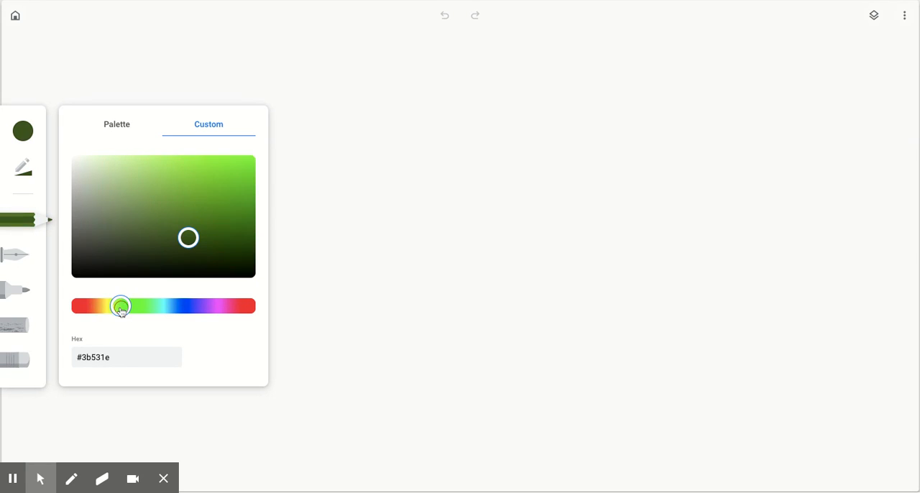
left_click_drag(120, 305, 104, 304)
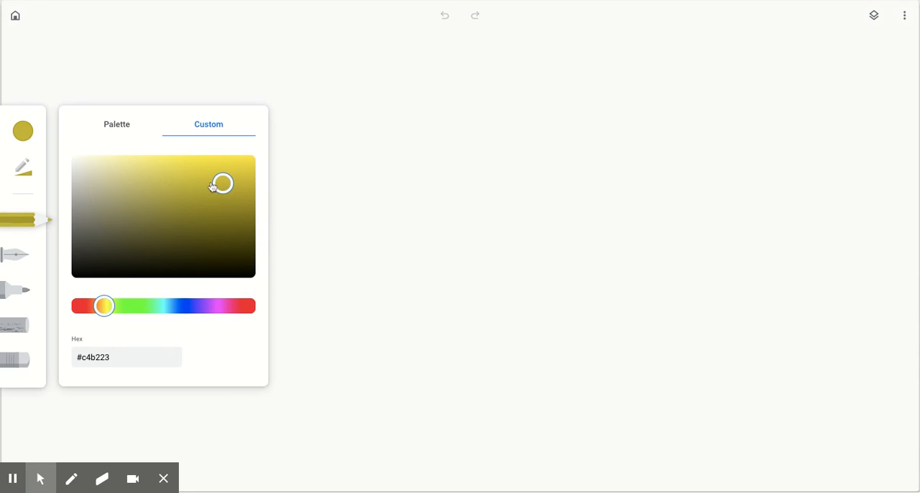
left_click_drag(221, 182, 238, 170)
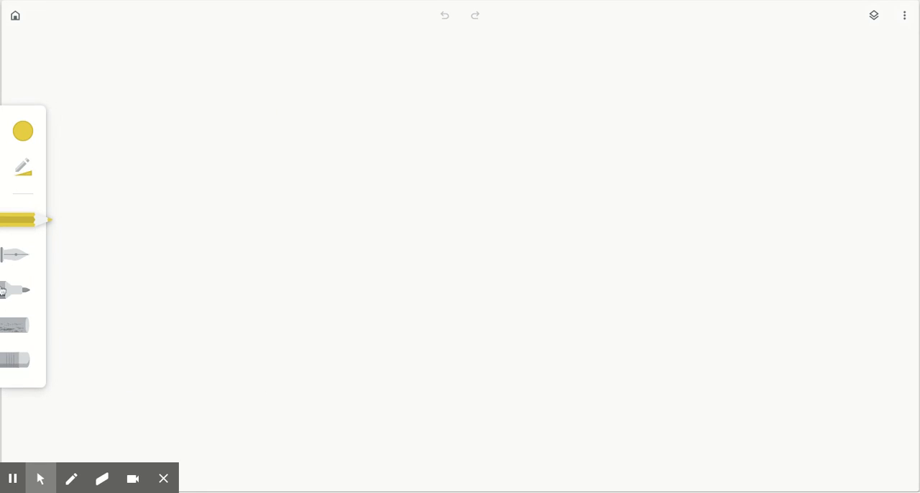
- Switch to the thick marker and paint a filled round yellow head near the canvas centre
left_click(14, 289)
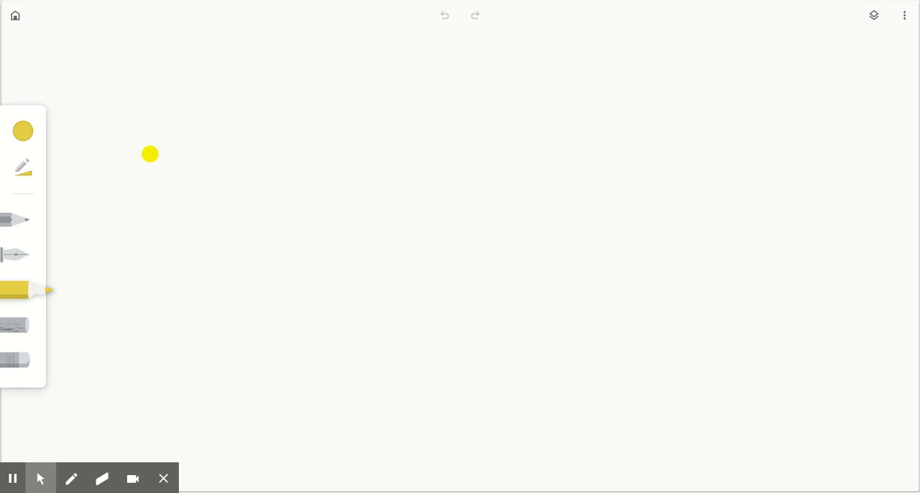
left_click(23, 166)
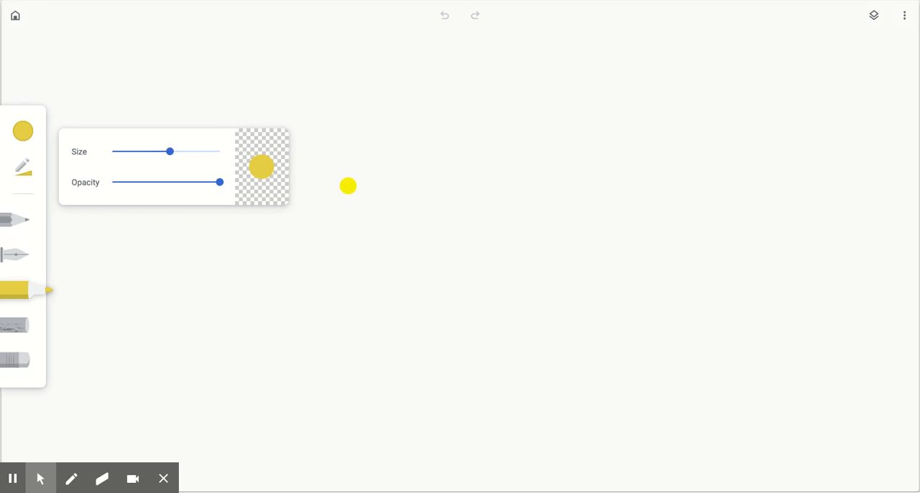
mouse_move(418, 184)
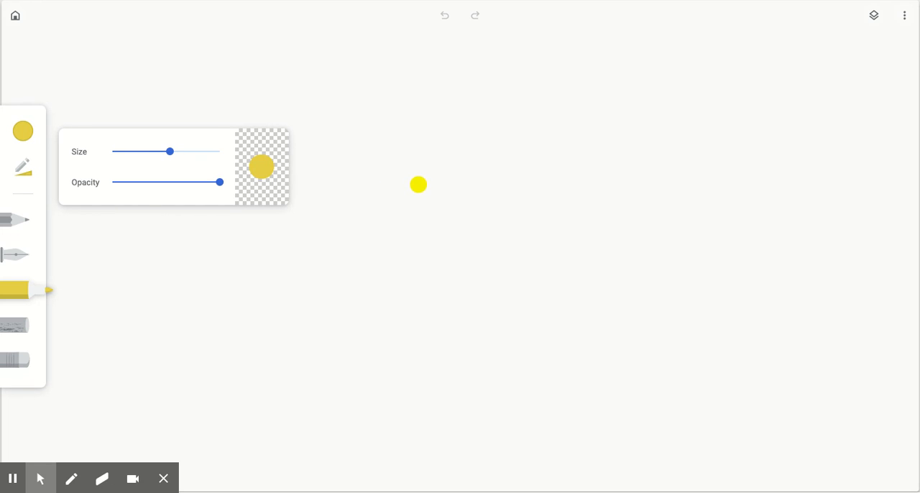
left_click_drag(418, 184, 420, 186)
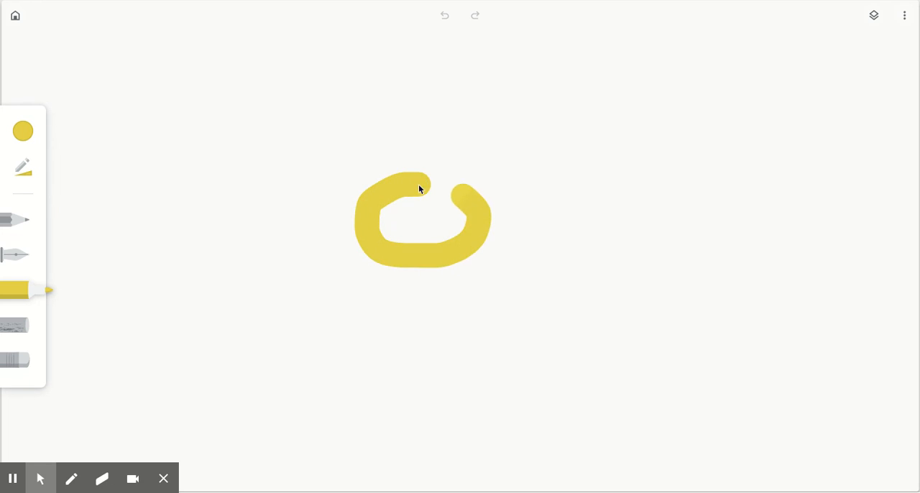
left_click_drag(420, 186, 428, 223)
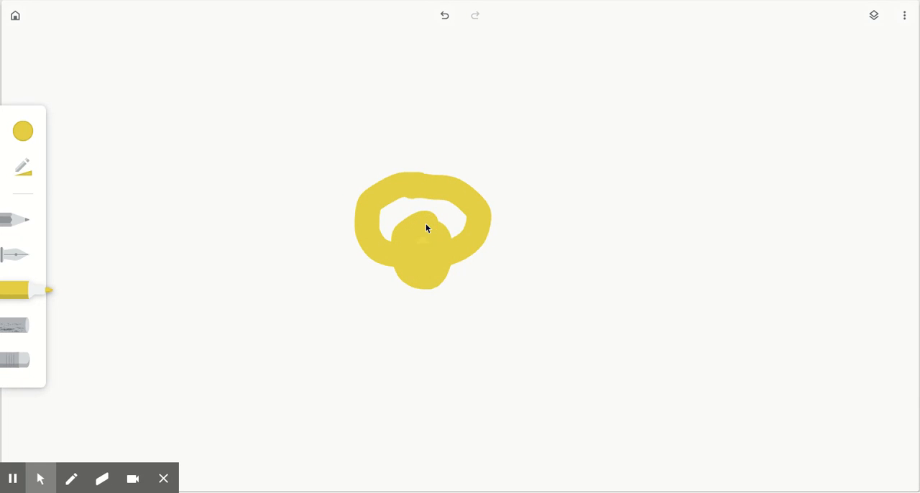
left_click_drag(402, 208, 446, 222)
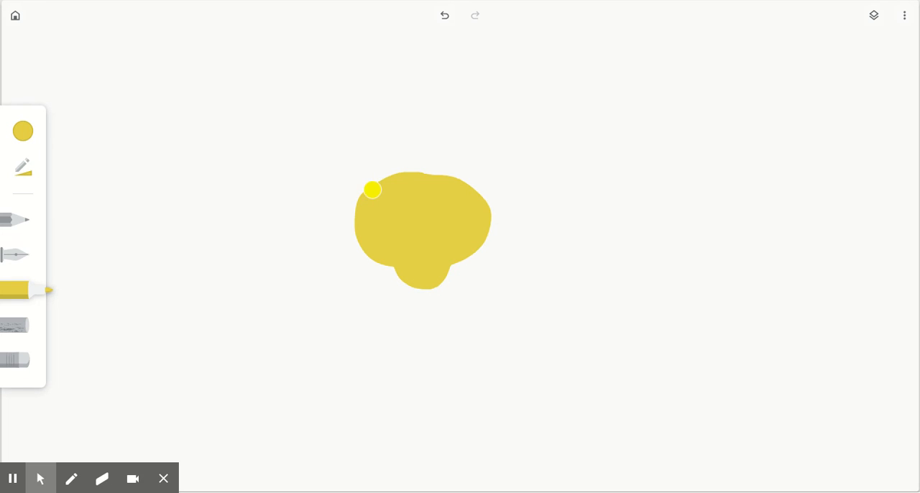
- Paint the dog's two pointed yellow ears above the head
left_click_drag(372, 189, 370, 132)
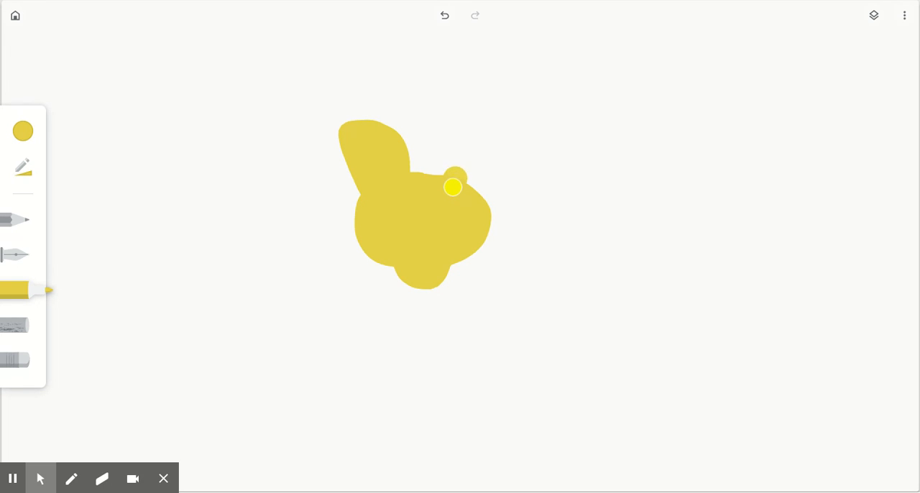
left_click_drag(453, 187, 503, 130)
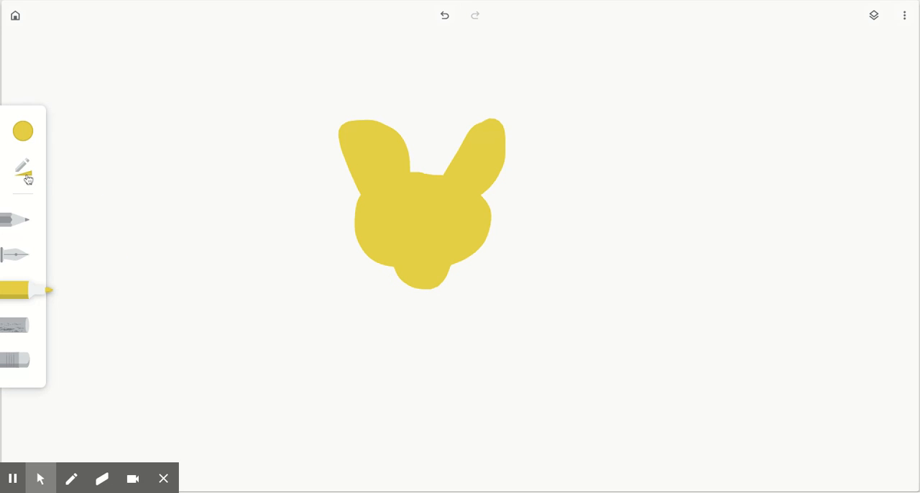
left_click(23, 131)
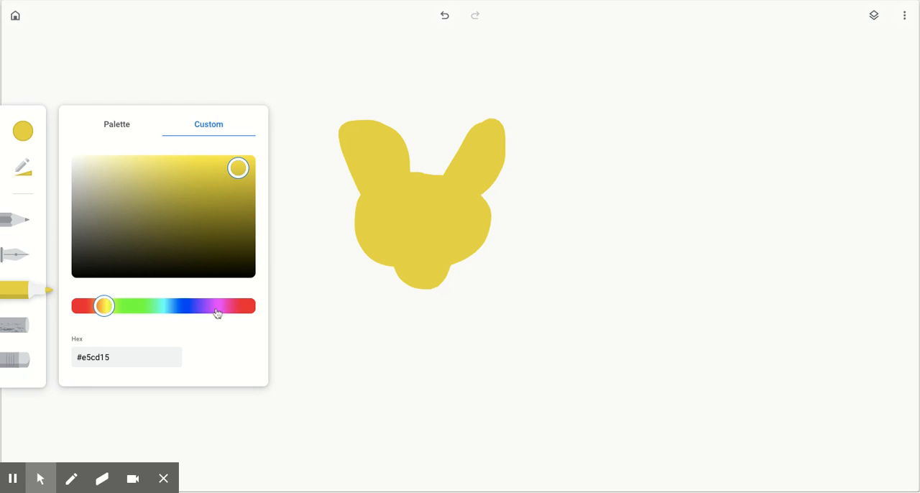
- Pick pink for the nose, then black from the palette for the two round eyes
left_click_drag(103, 305, 222, 305)
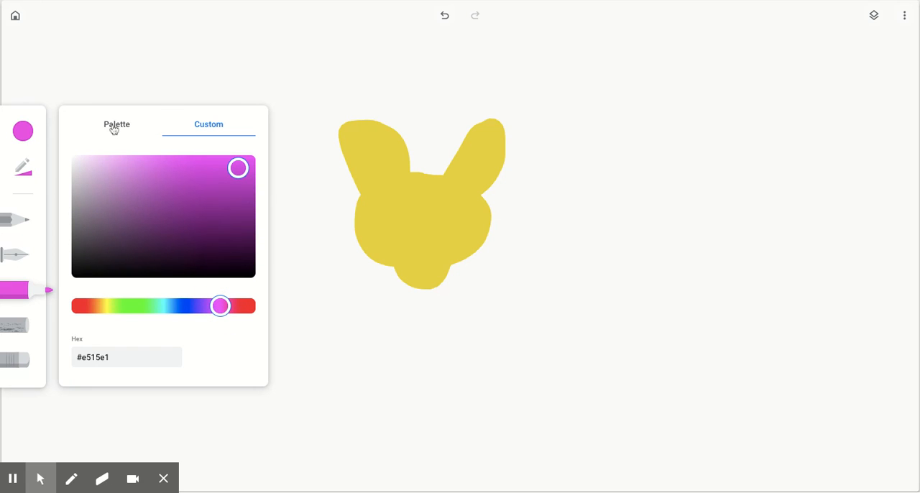
left_click(117, 124)
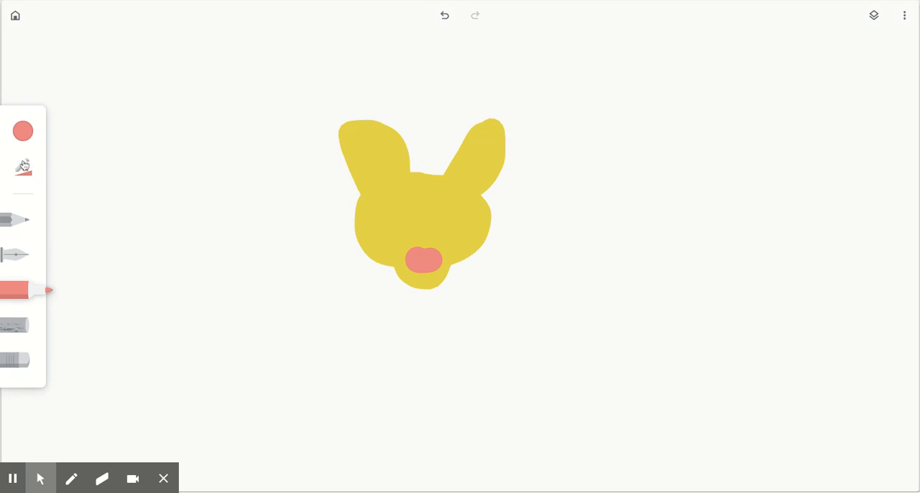
left_click(23, 166)
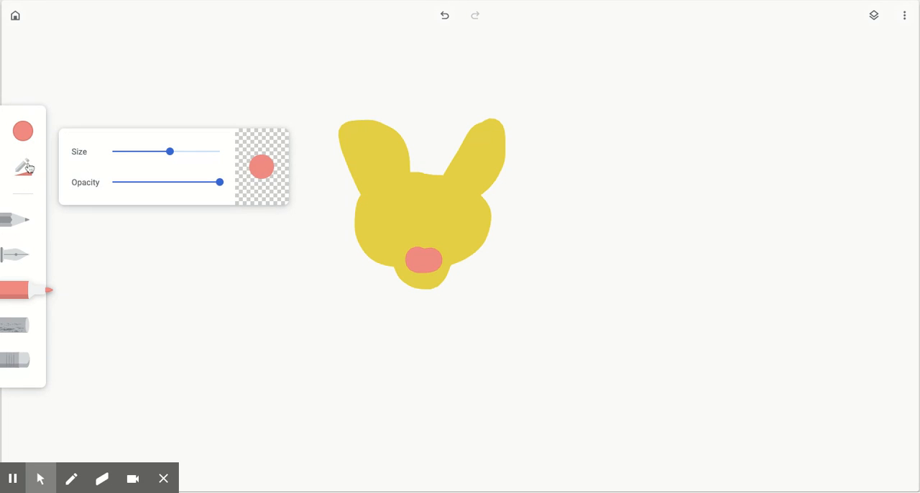
left_click(23, 131)
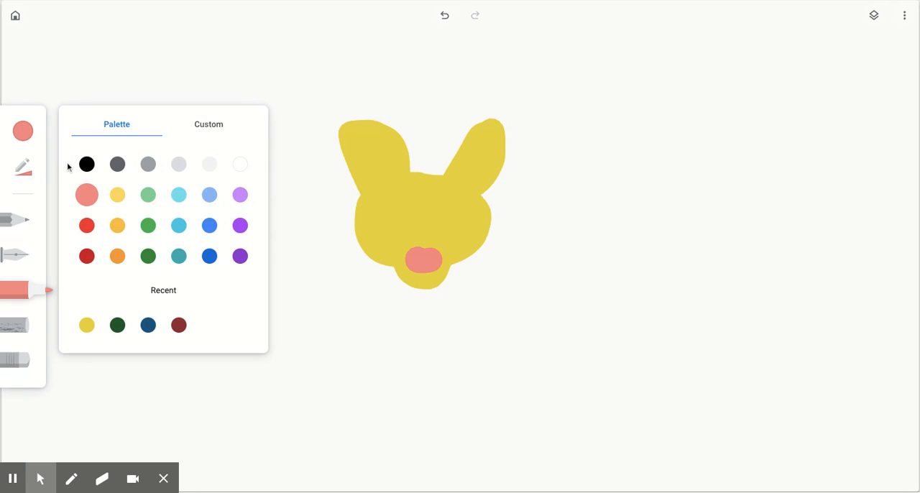
left_click(86, 164)
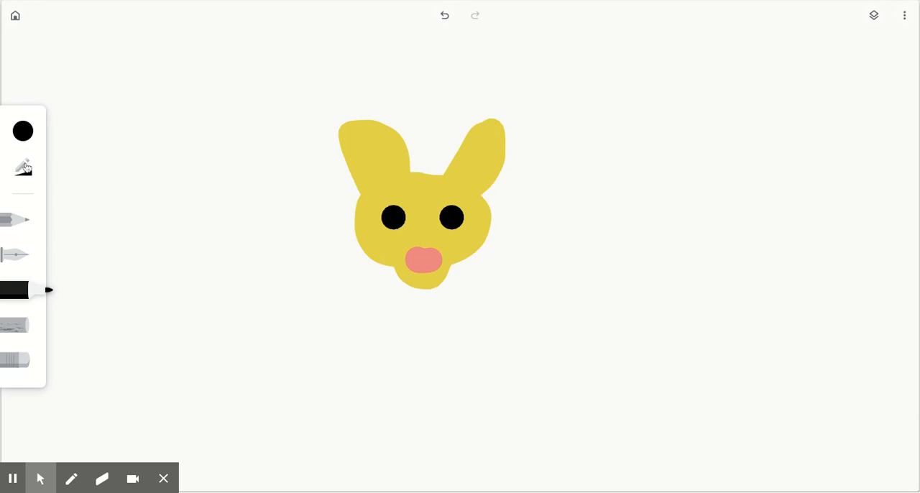
- Pick yellow and draw two long vertical legs hanging below the dog's head
left_click(23, 131)
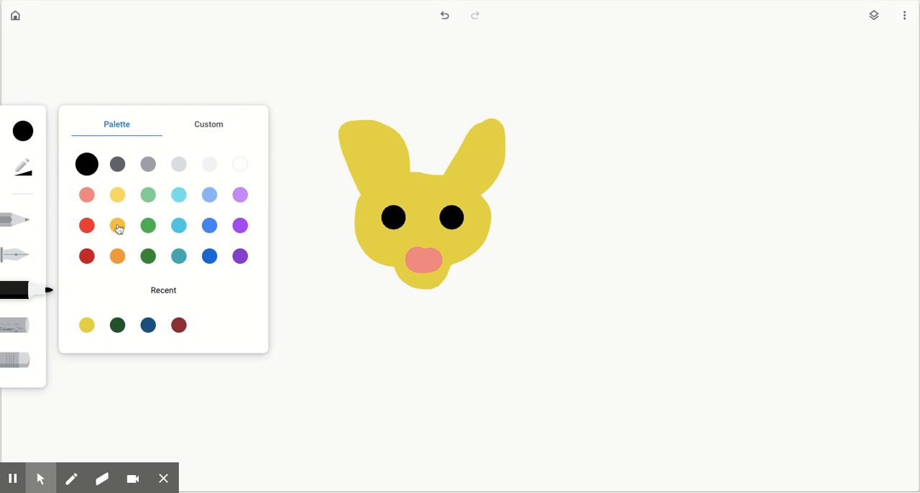
left_click(86, 324)
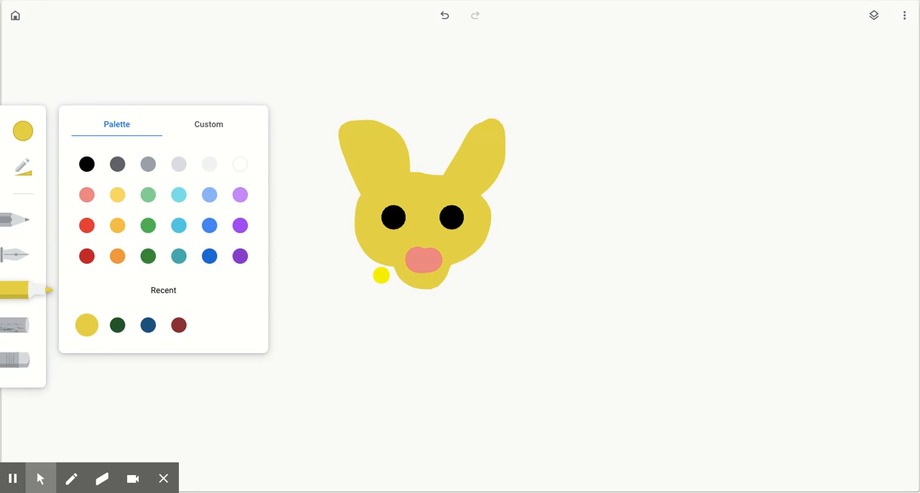
left_click_drag(381, 276, 351, 420)
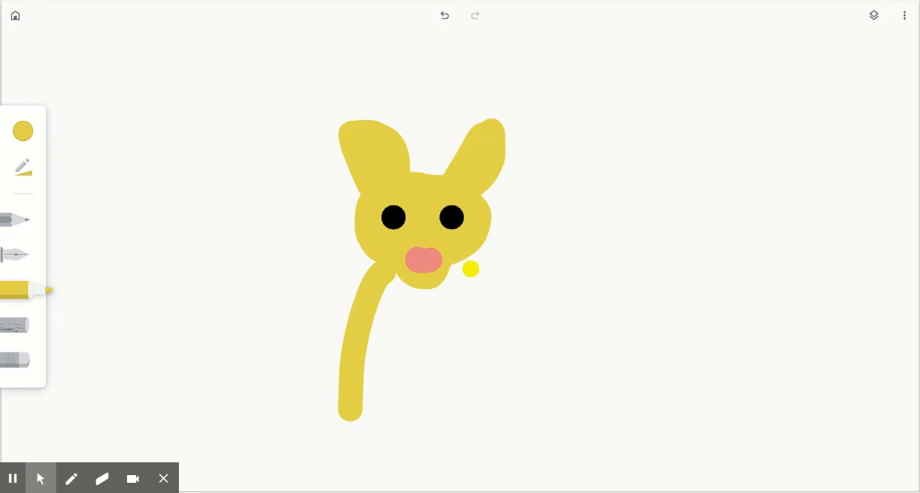
left_click_drag(467, 267, 467, 402)
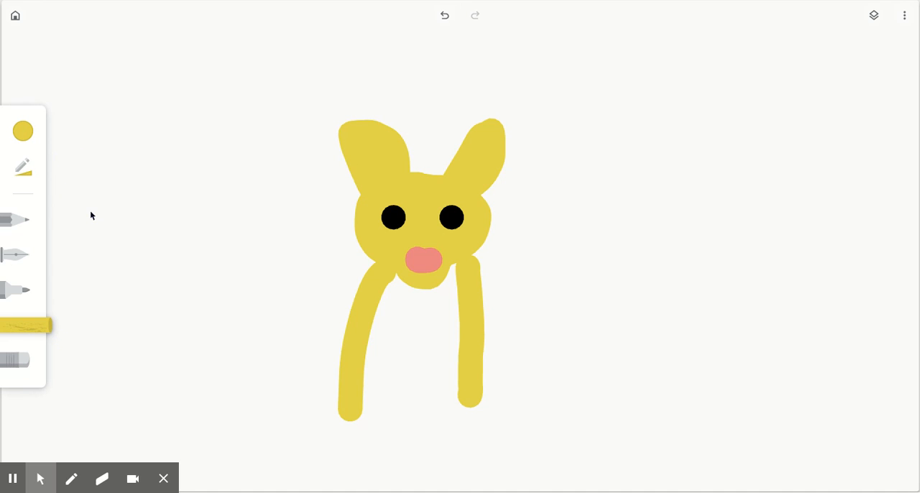
mouse_move(9, 180)
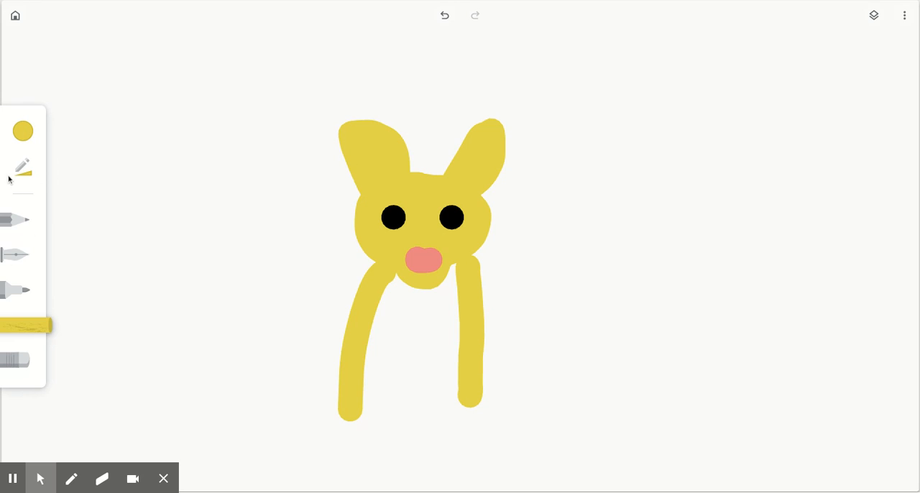
- Thicken the chalk brush, draw a dark red heart, then trace an orange heart inside it
left_click(23, 131)
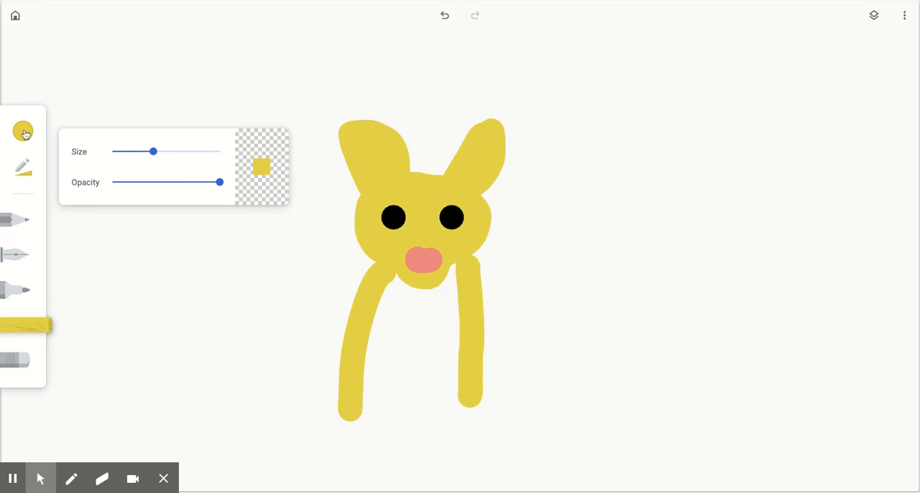
left_click(23, 131)
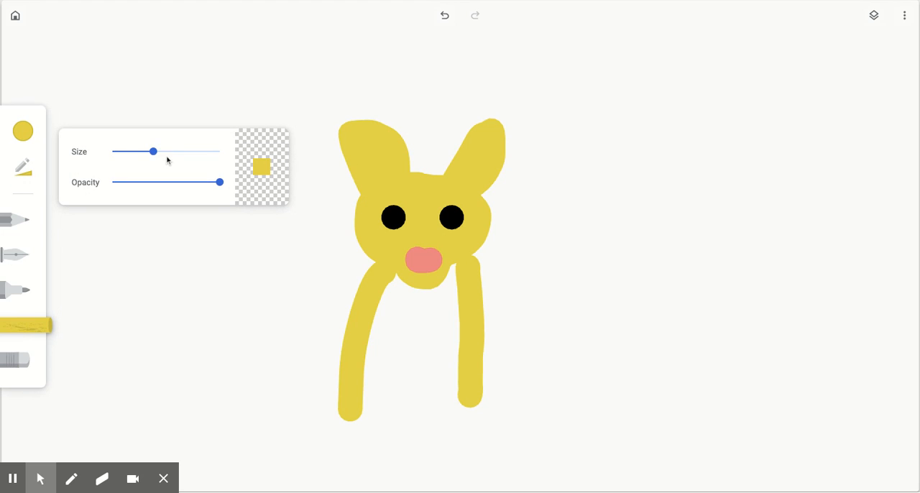
left_click_drag(152, 153, 198, 152)
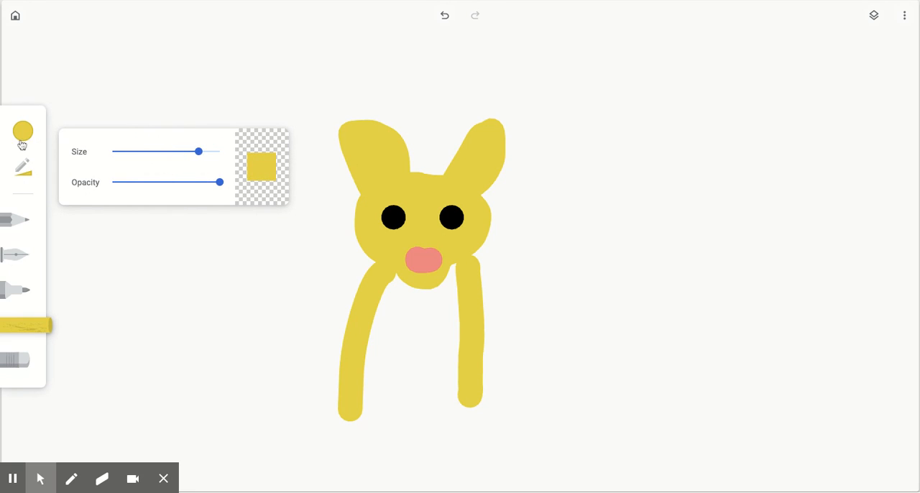
left_click(23, 131)
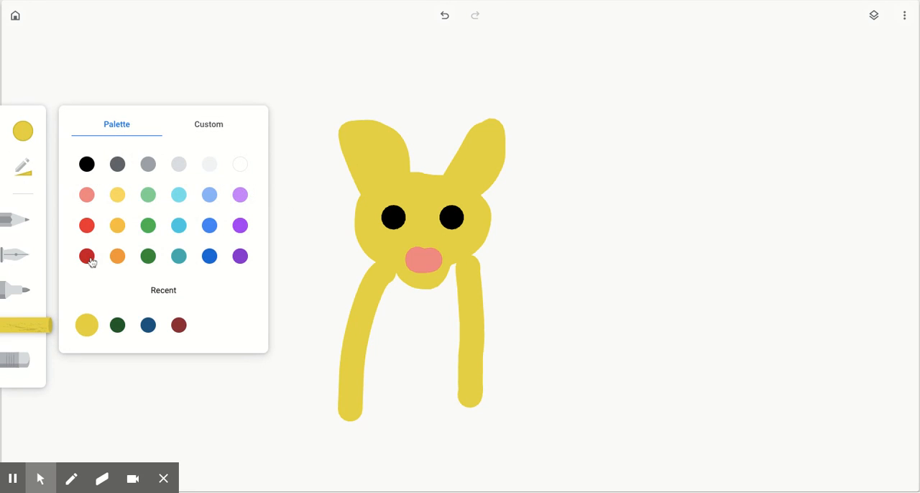
left_click(86, 256)
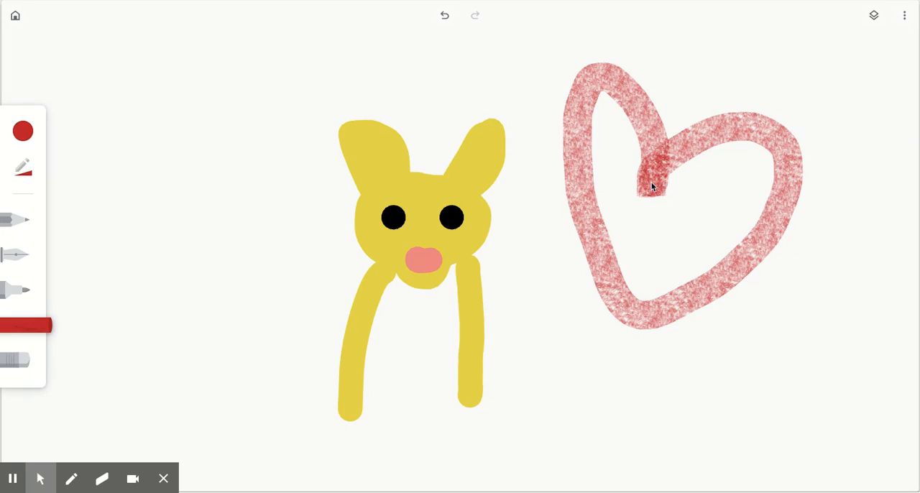
left_click(23, 131)
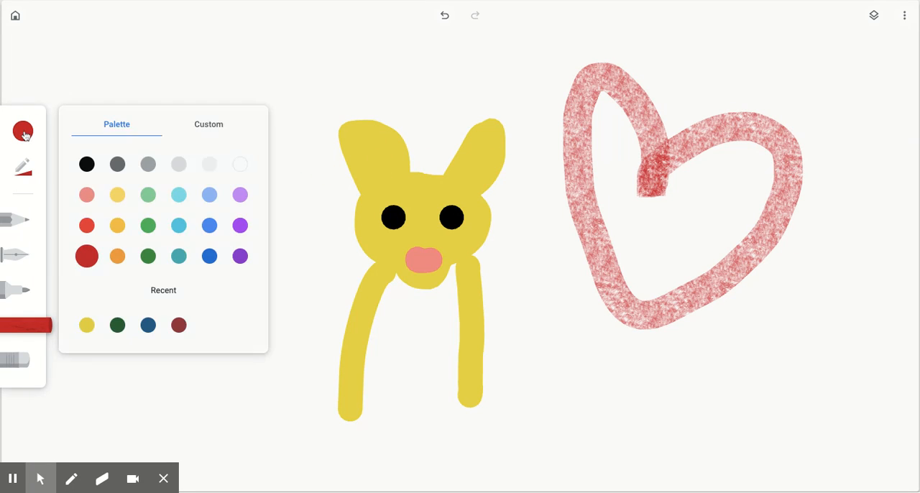
left_click(118, 256)
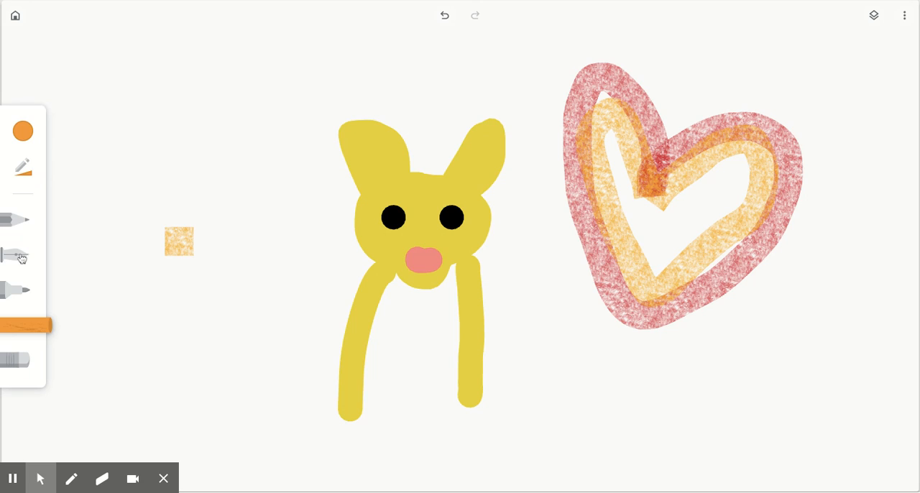
- Undo the stray dab, write 'Cali' with a fine purple pen, and return to the gallery
left_click(17, 255)
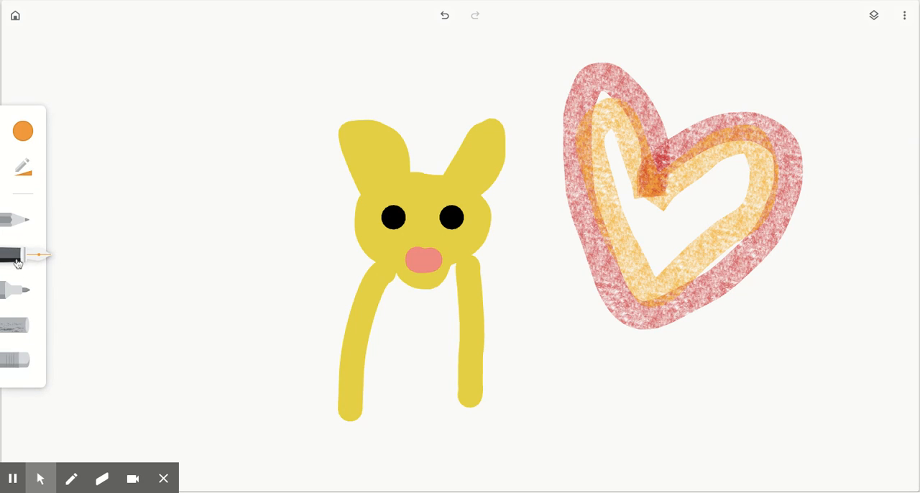
left_click(23, 168)
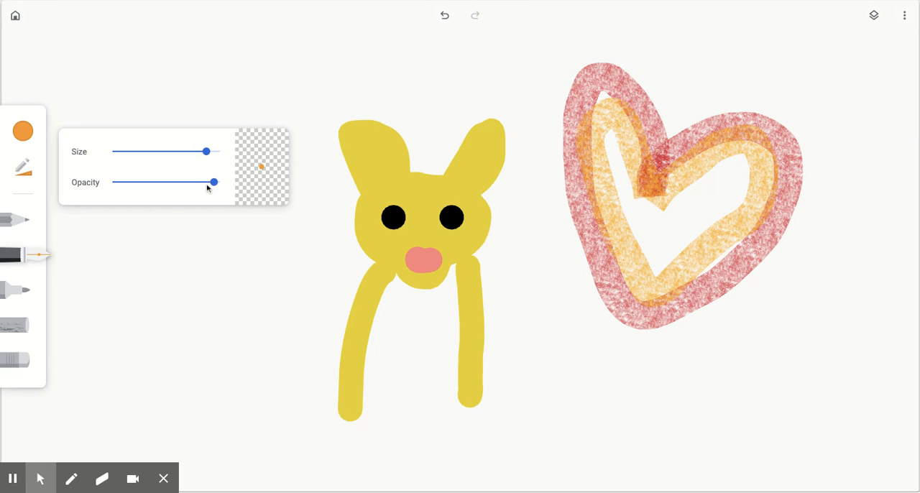
left_click(23, 131)
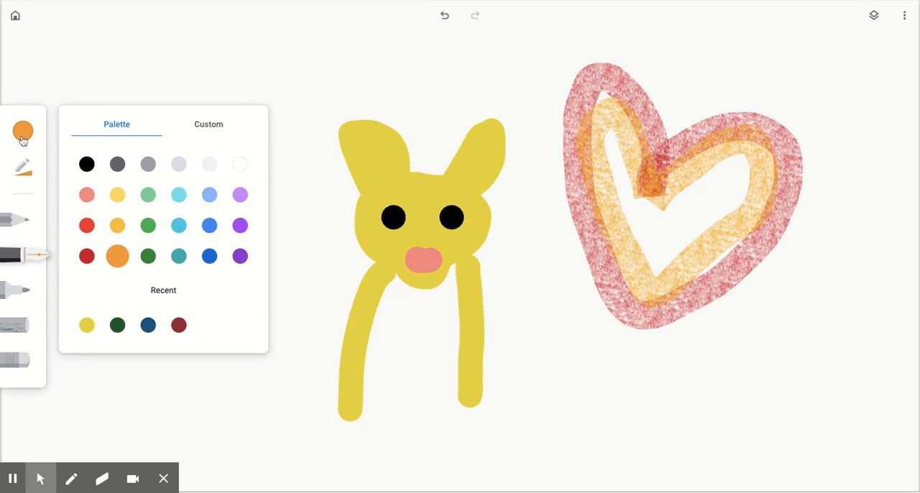
left_click(240, 256)
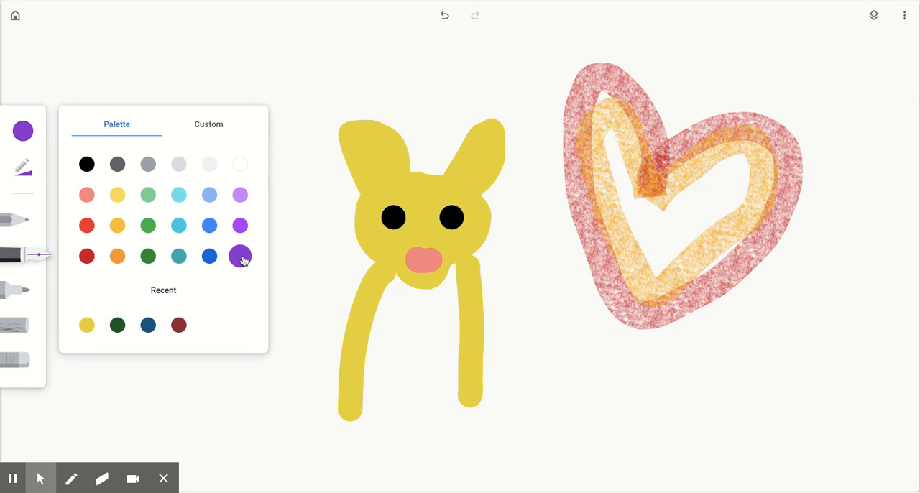
left_click(240, 255)
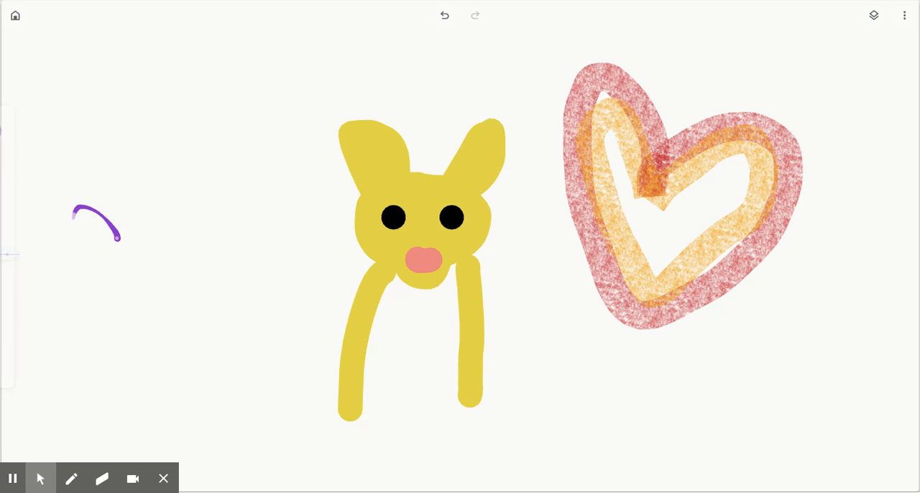
left_click_drag(115, 232, 213, 328)
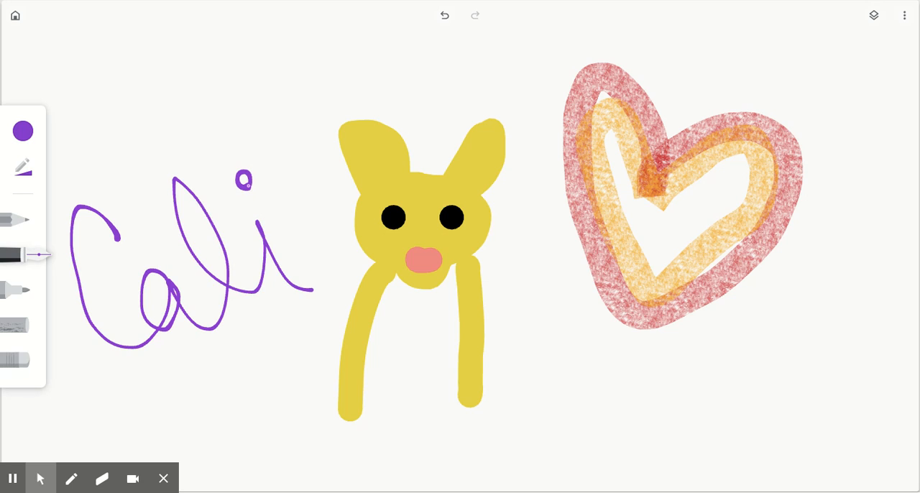
mouse_move(247, 189)
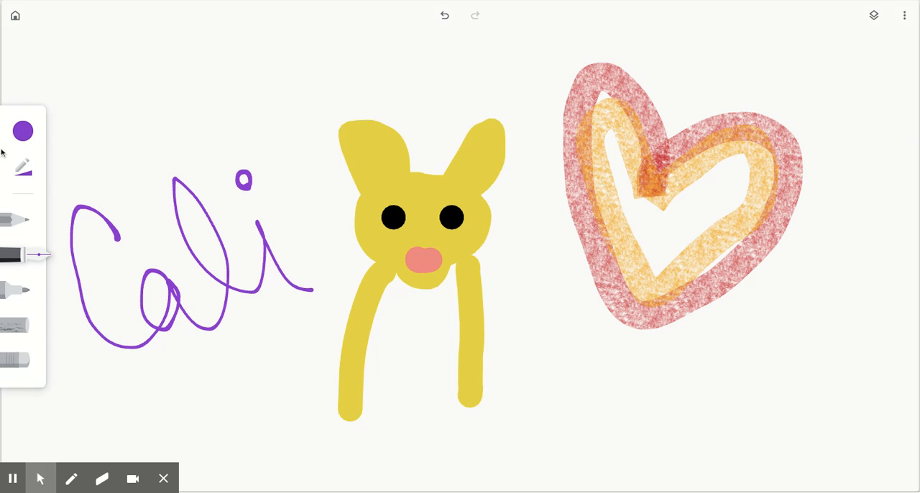
left_click(15, 14)
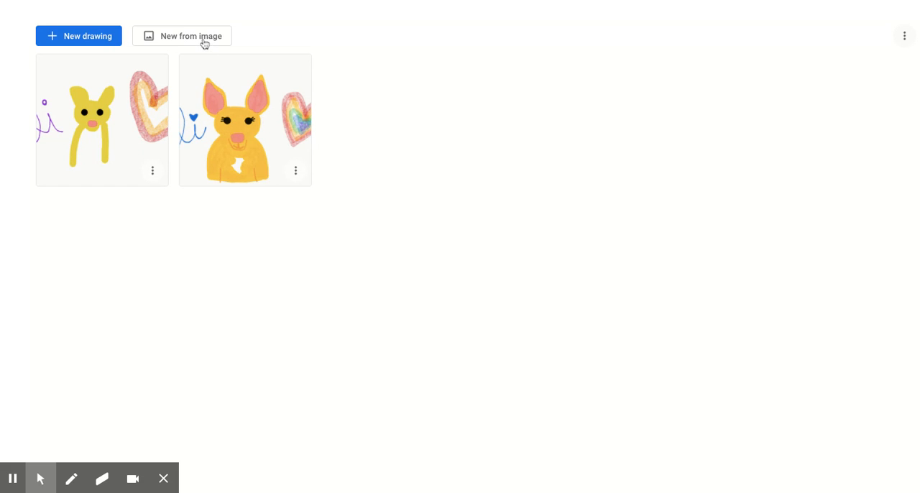